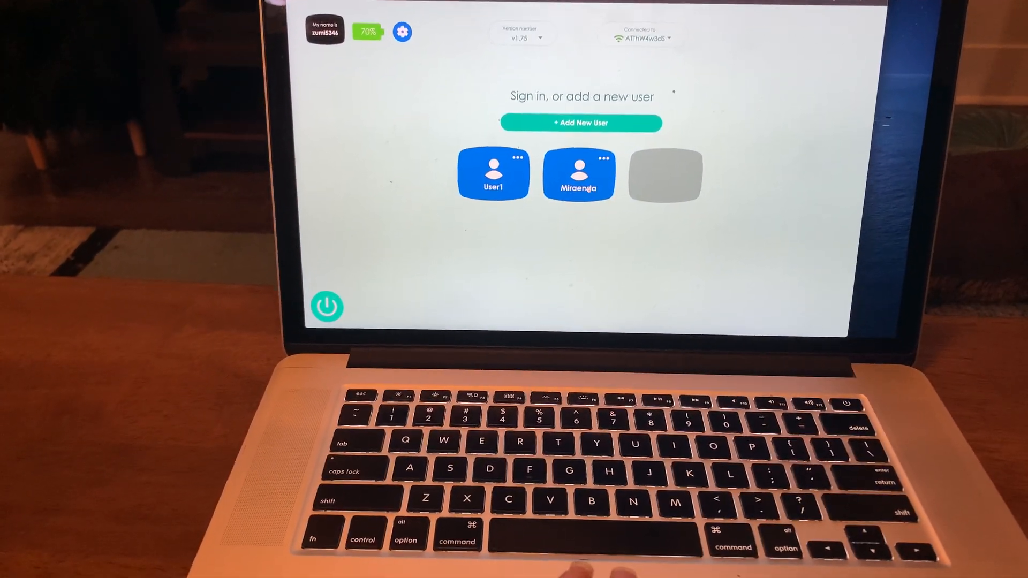
Sign in with the existing user tile and land on the Learn page of lessons.
{"action": "left_click", "coordinate": [579, 175]}
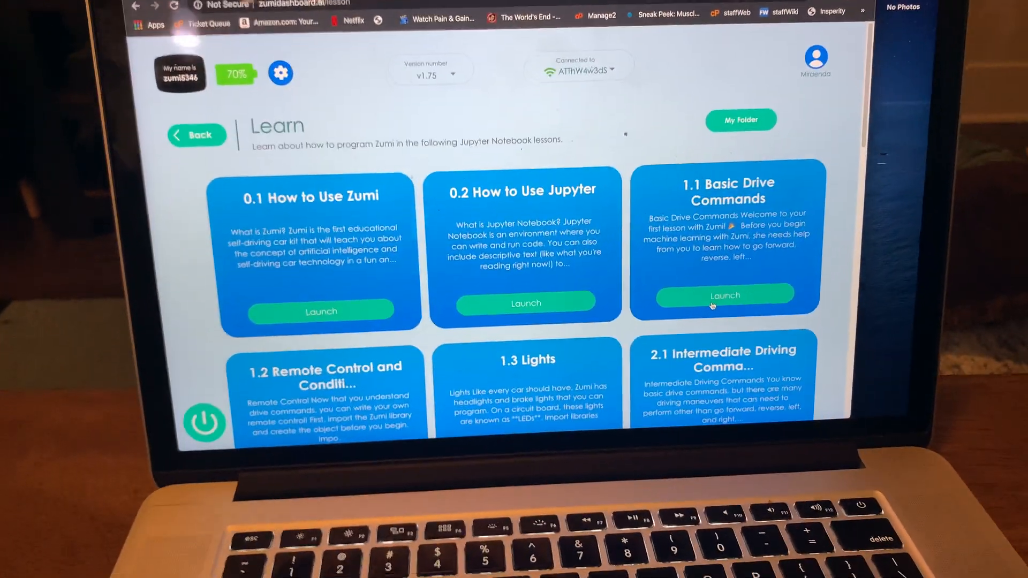
Launch 1.1 Basic Drive Commands and run the import cell so Zumi's startup checks print.
{"action": "left_click", "coordinate": [724, 296]}
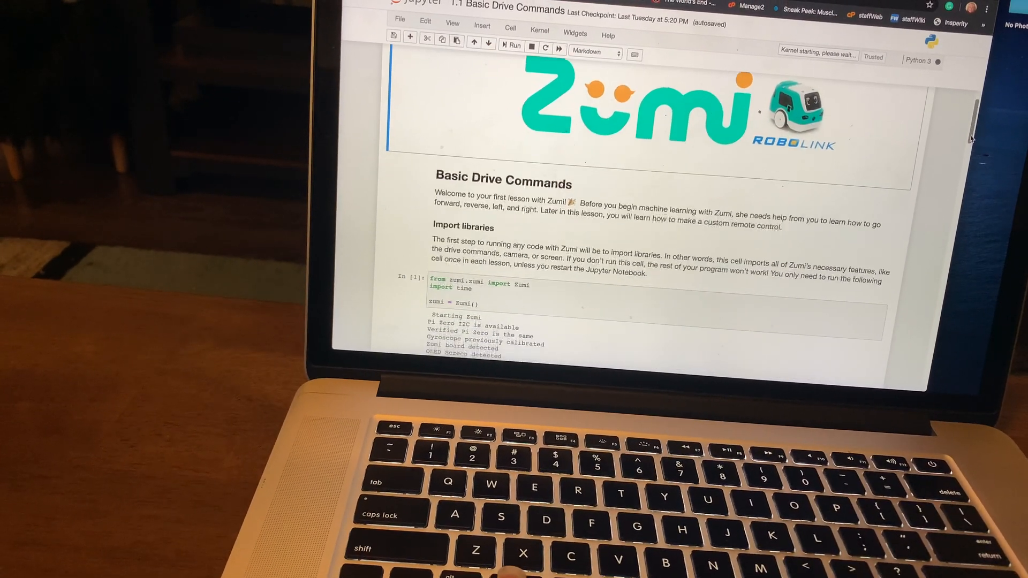
{"action": "scroll", "scroll_direction": "down", "scroll_amount": 3}
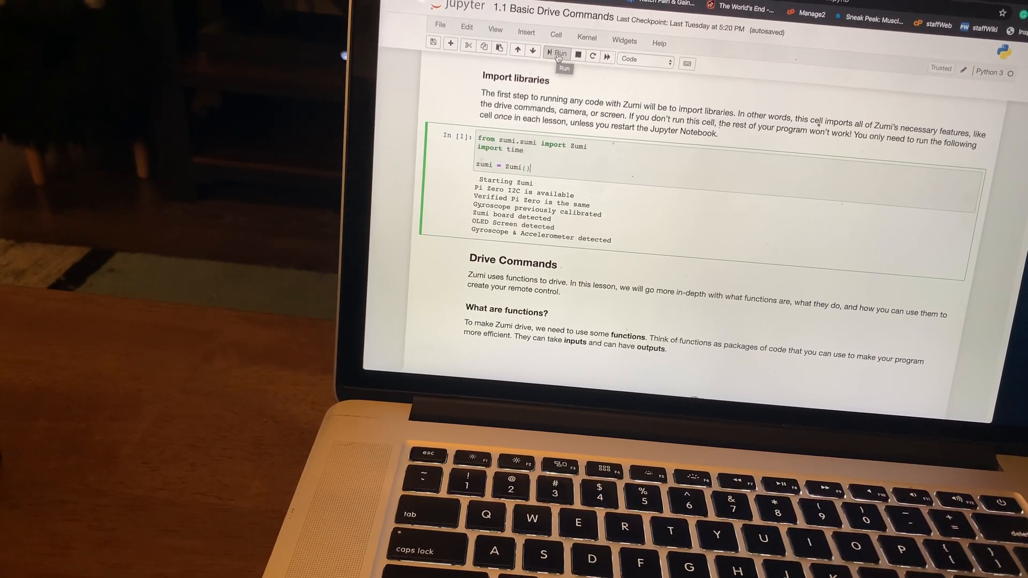
{"action": "scroll", "scroll_direction": "down", "scroll_amount": 3}
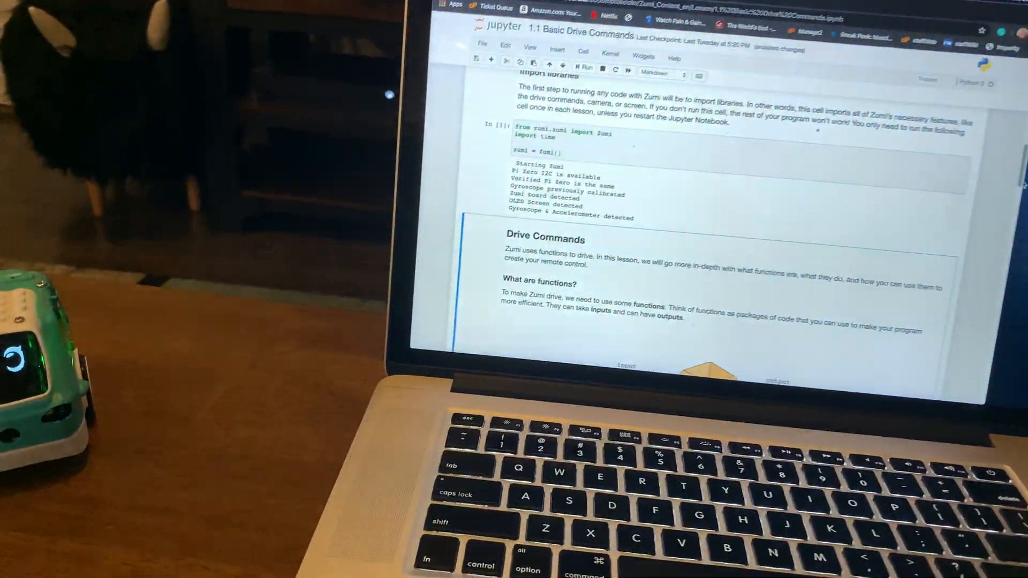
Scroll through the basic drive functions section down to the zumi.forward() and zumi.reverse() cells.
{"action": "scroll", "scroll_direction": "down", "scroll_amount": 3}
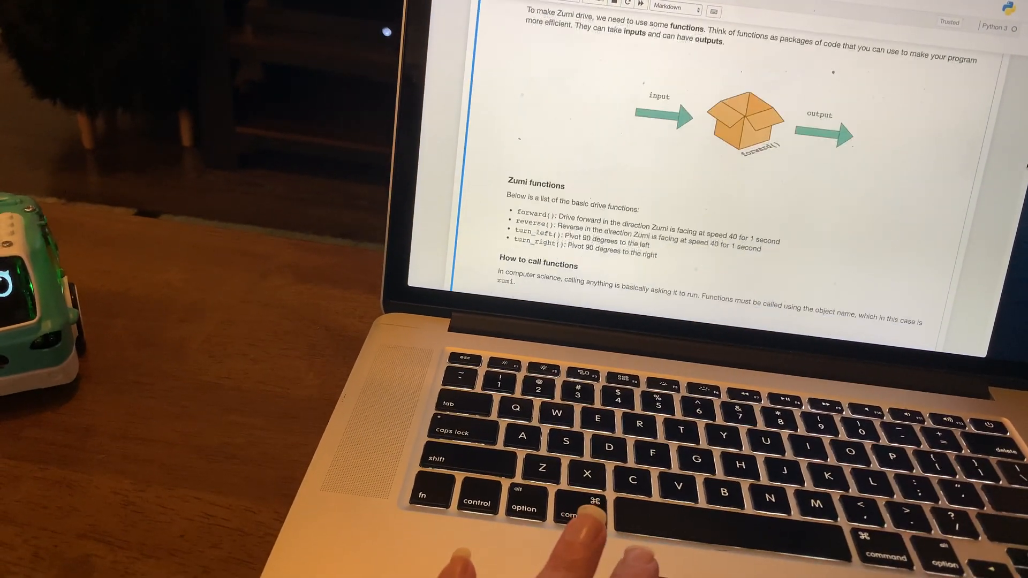
{"action": "scroll", "scroll_direction": "down", "scroll_amount": 3}
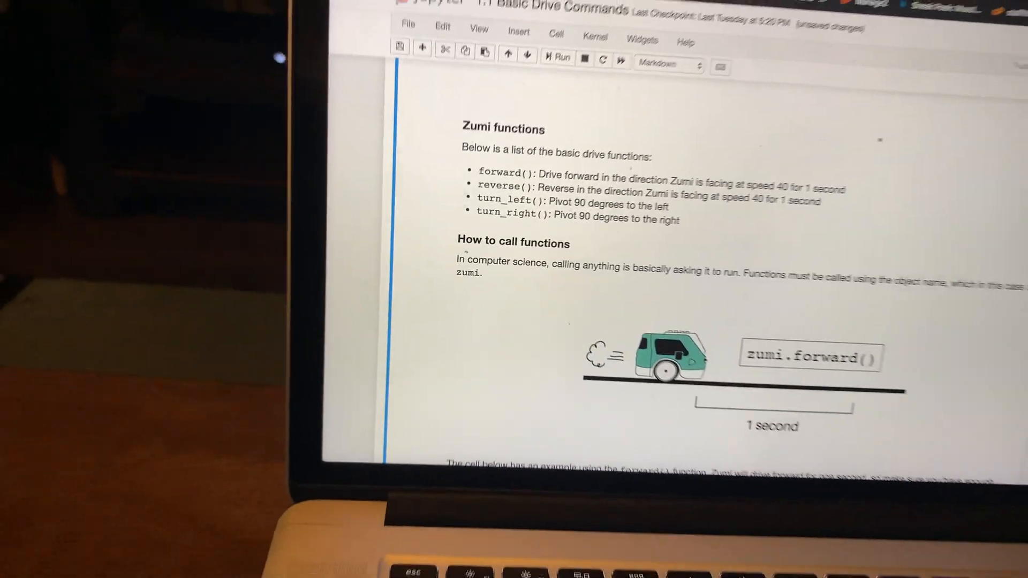
{"action": "scroll", "scroll_direction": "down", "scroll_amount": 3}
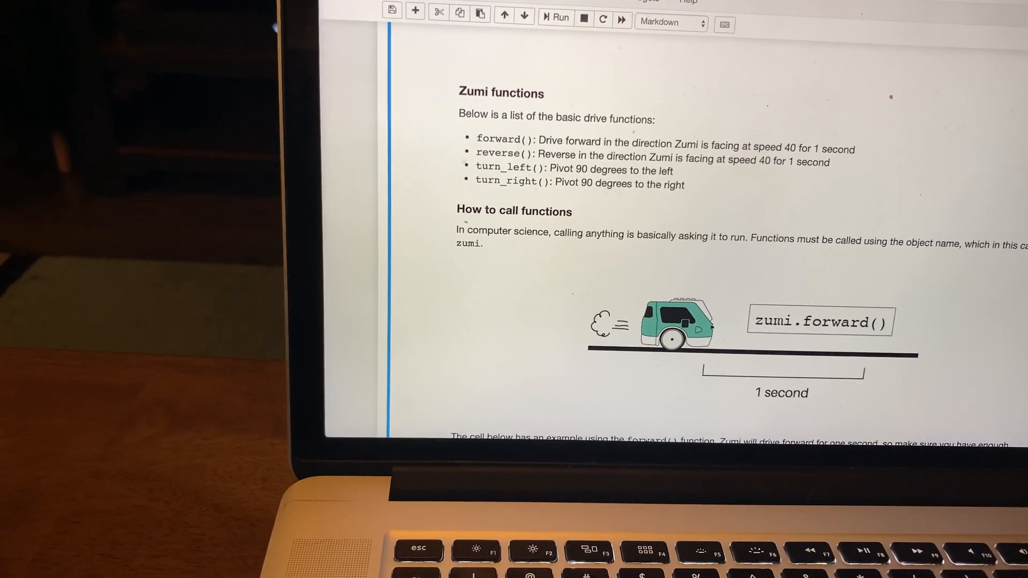
{"action": "scroll", "scroll_direction": "down", "scroll_amount": 3}
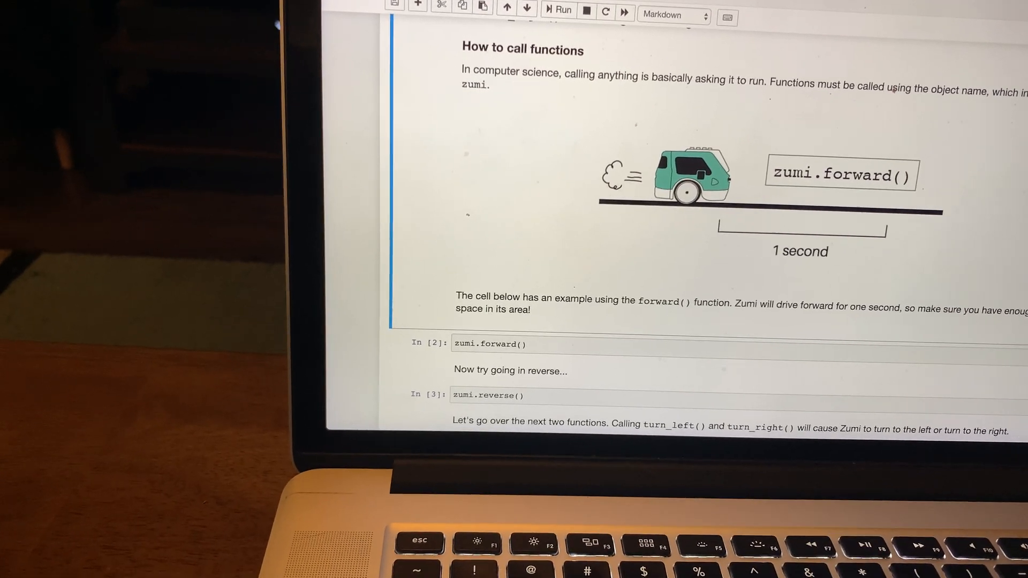
Scroll down toward the multi-command cell combining forward, wait, turn and reverse.
{"action": "scroll", "scroll_direction": "down", "scroll_amount": 3}
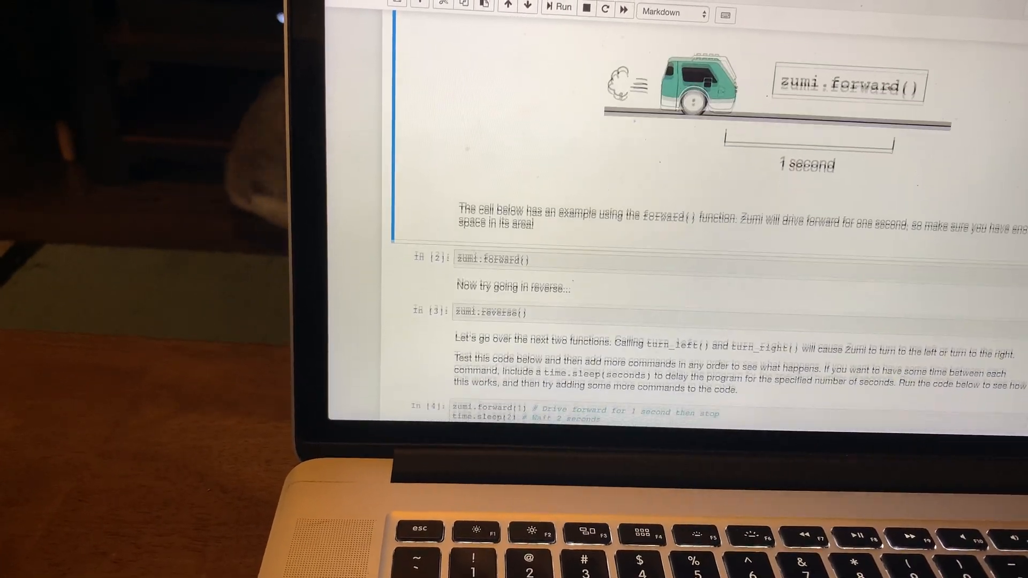
{"action": "scroll", "scroll_direction": "down", "scroll_amount": 3}
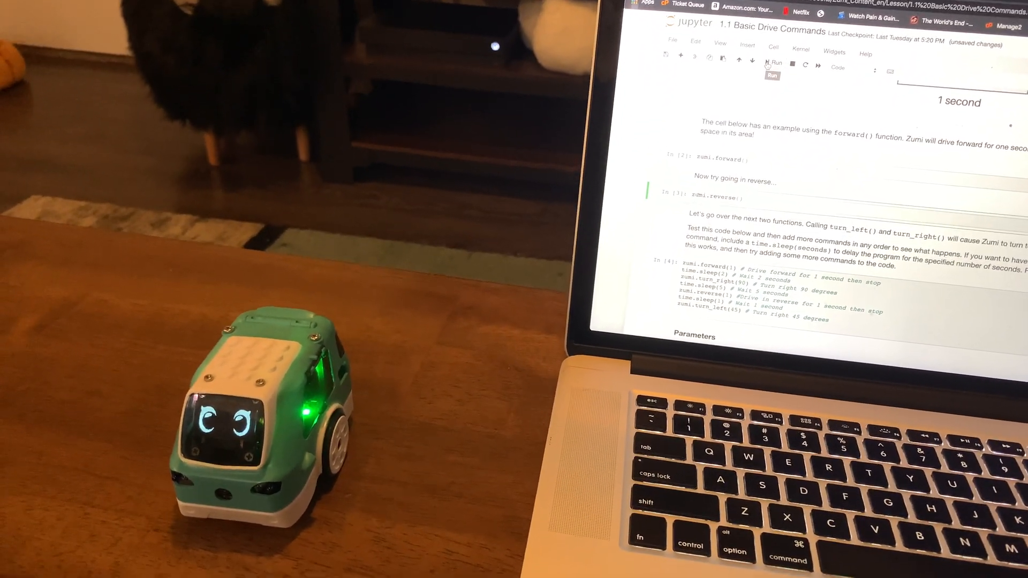
{"action": "left_click", "coordinate": [773, 63]}
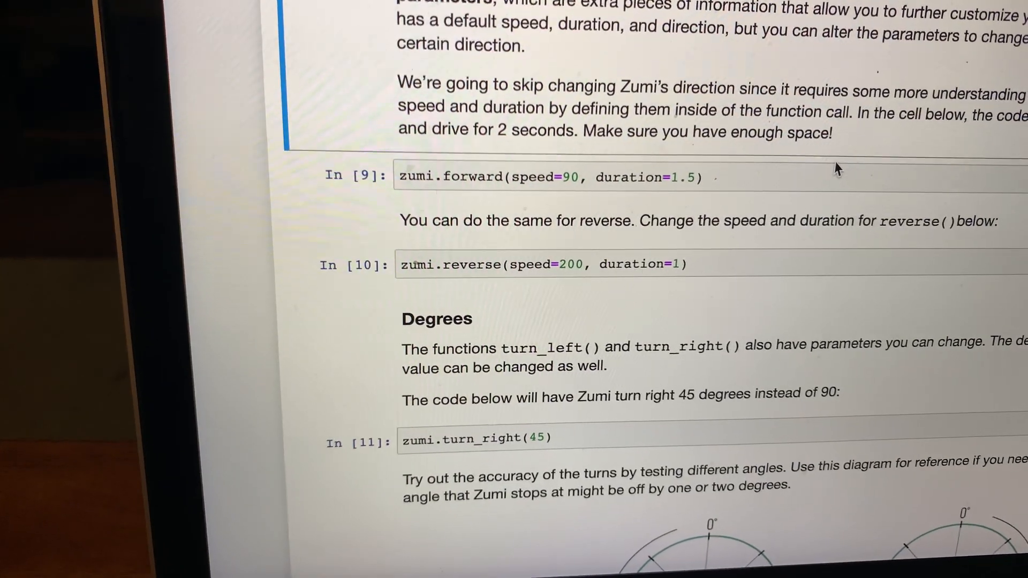
{"action": "scroll", "scroll_direction": "down", "scroll_amount": 3}
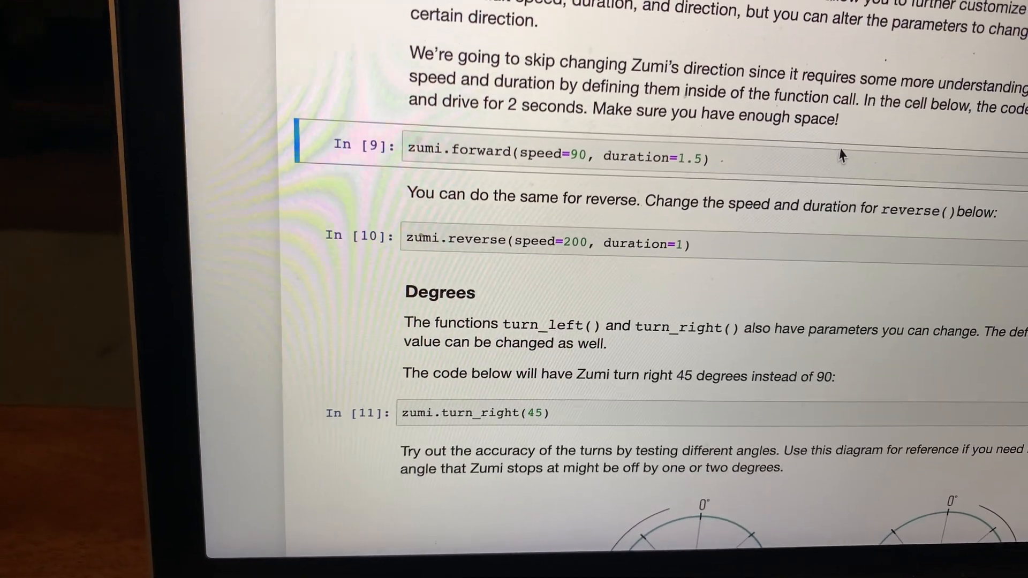
{"action": "scroll", "scroll_direction": "down", "scroll_amount": 3}
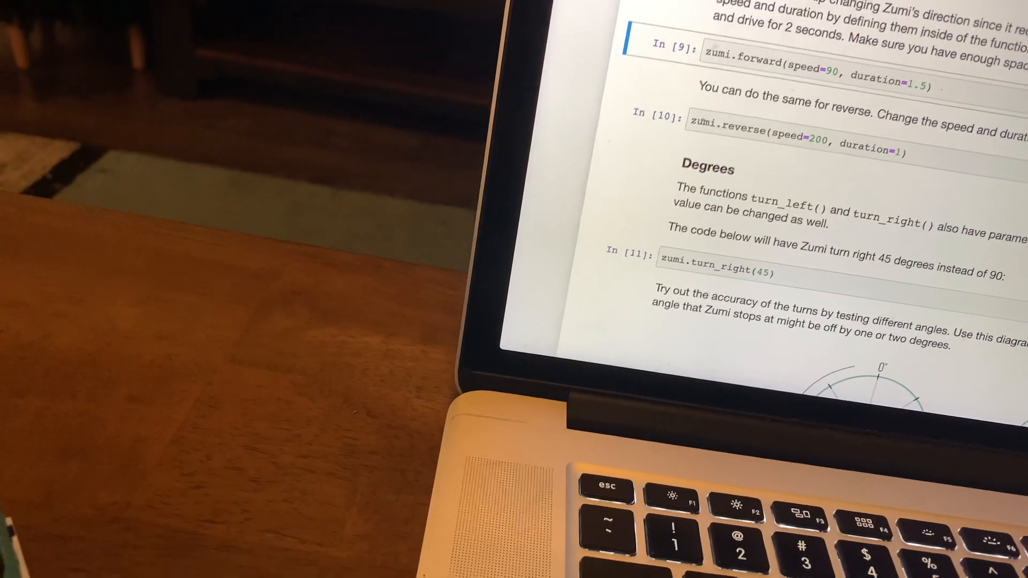
Scroll the Learn page lesson list down from 1.2 Remote Control onward.
{"action": "scroll", "scroll_direction": "down", "scroll_amount": 3}
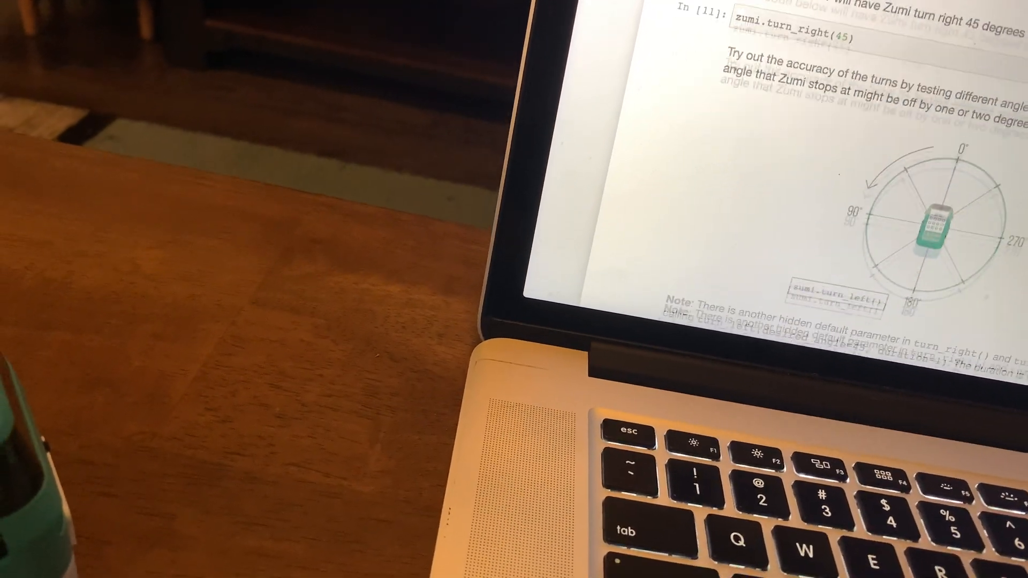
{"action": "scroll", "scroll_direction": "down", "scroll_amount": 3}
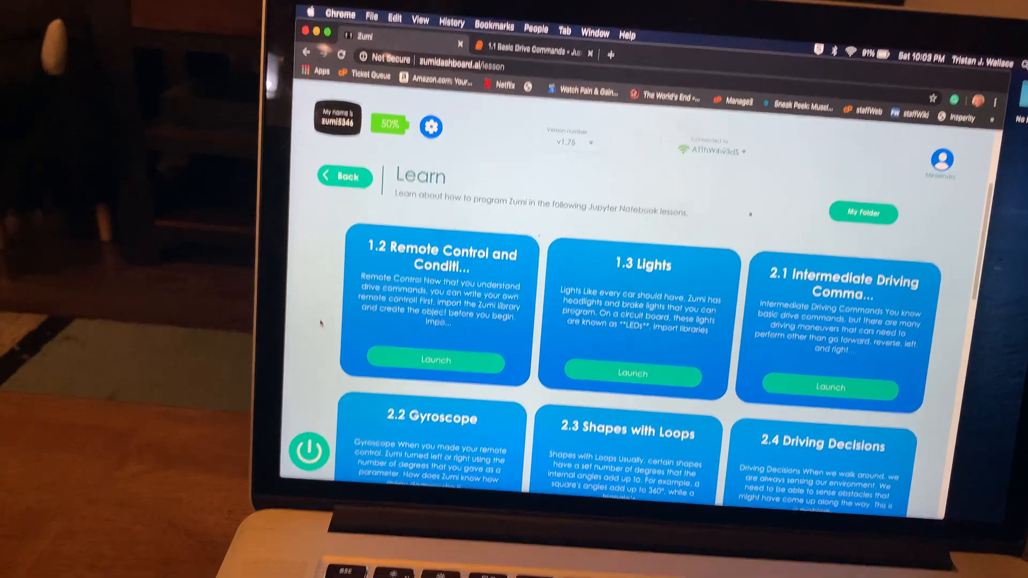
{"action": "scroll", "scroll_direction": "down", "scroll_amount": 3}
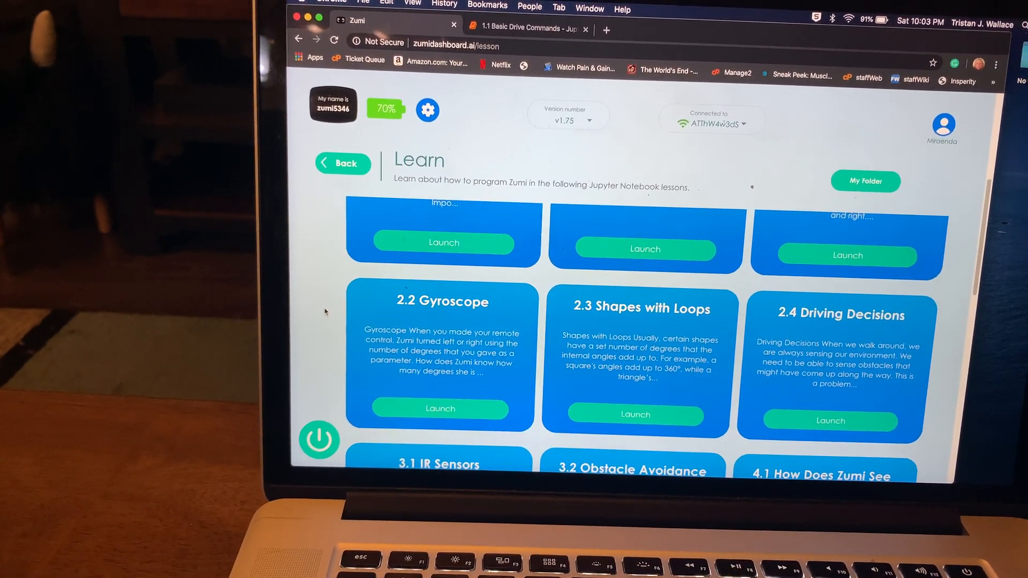
{"action": "scroll", "scroll_direction": "down", "scroll_amount": 3}
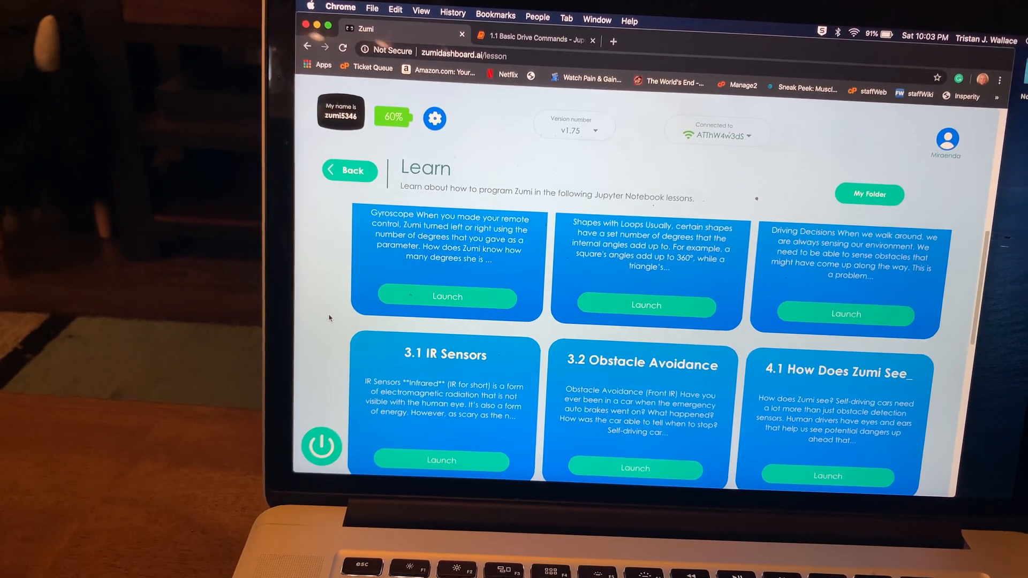
{"action": "scroll", "scroll_direction": "down", "scroll_amount": 3}
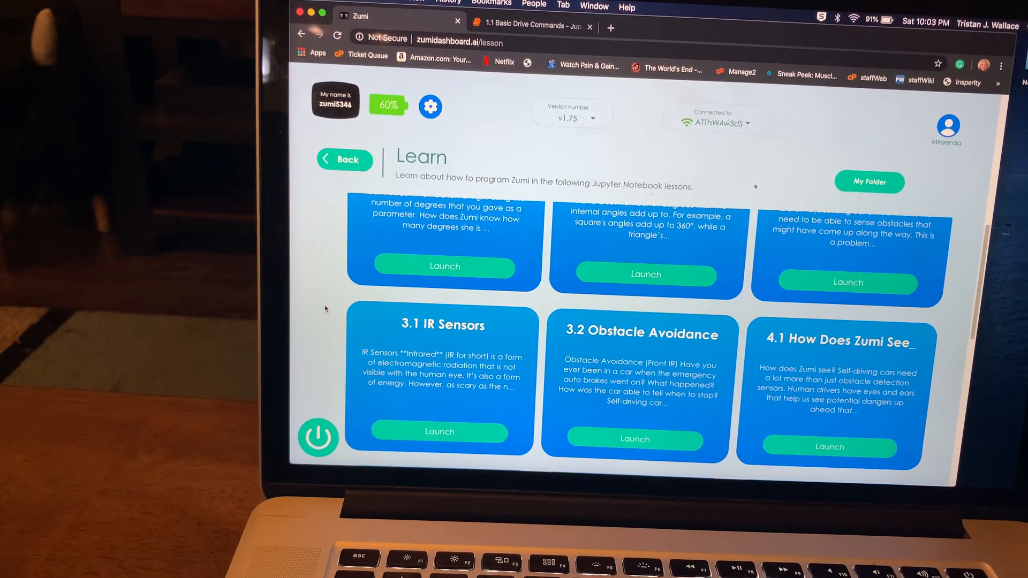
{"action": "scroll", "scroll_direction": "down", "scroll_amount": 3}
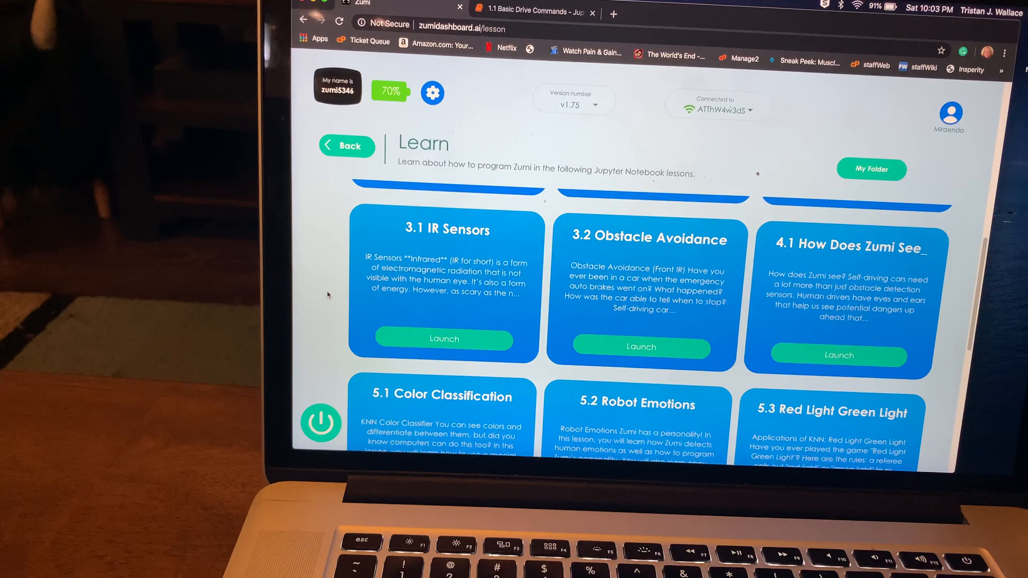
{"action": "scroll", "scroll_direction": "down", "scroll_amount": 3}
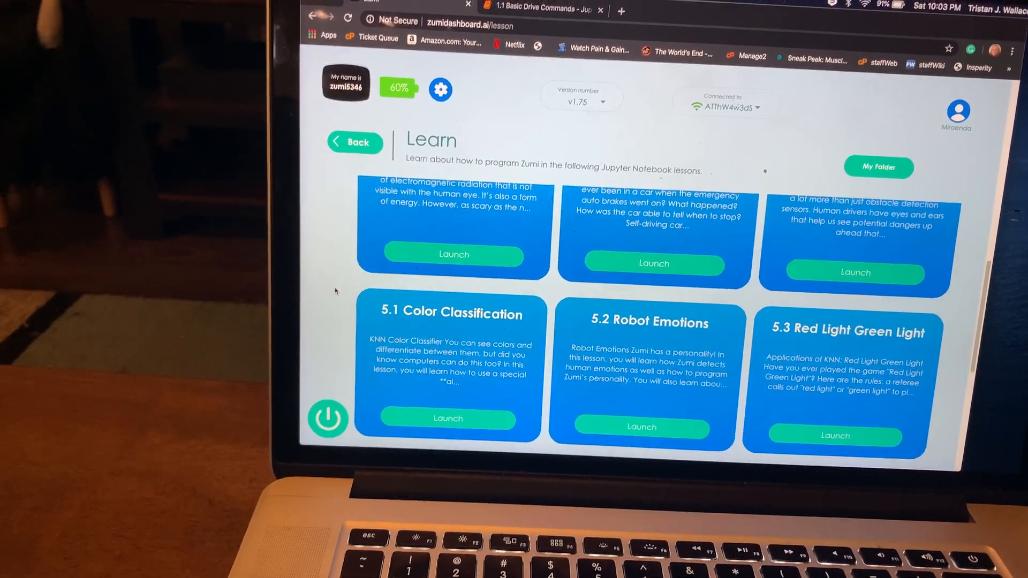